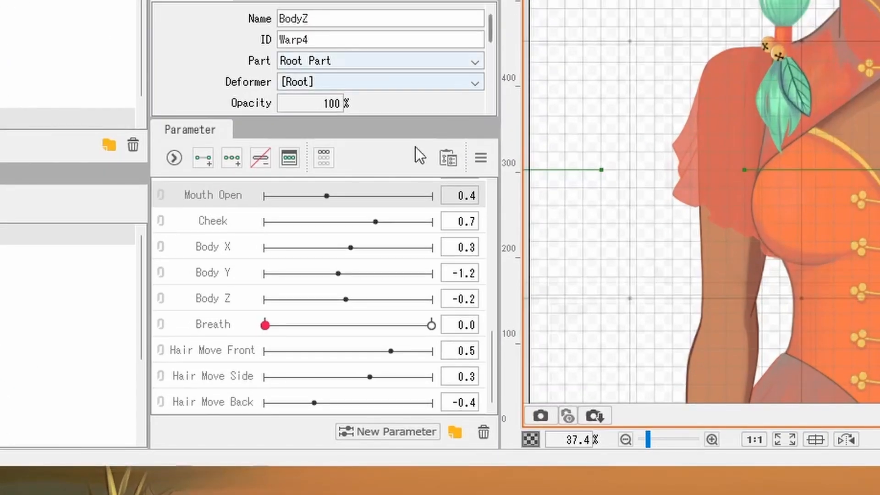
mouse_move(169, 140)
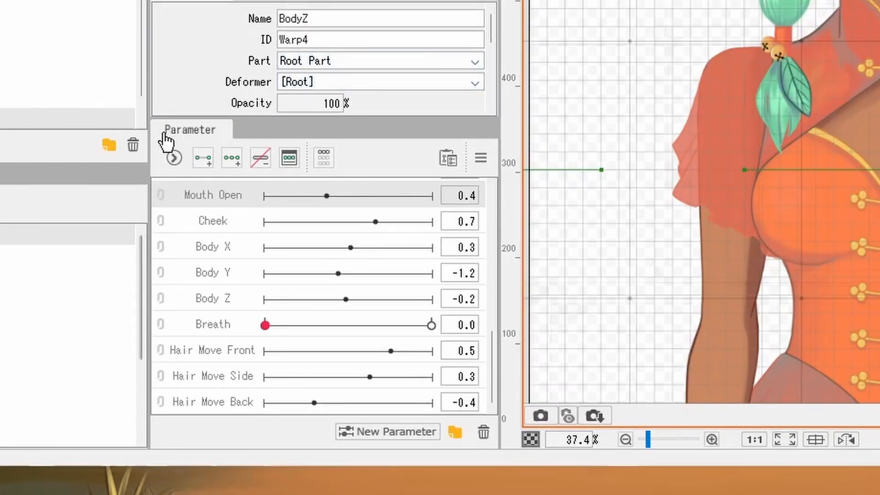
mouse_move(301, 221)
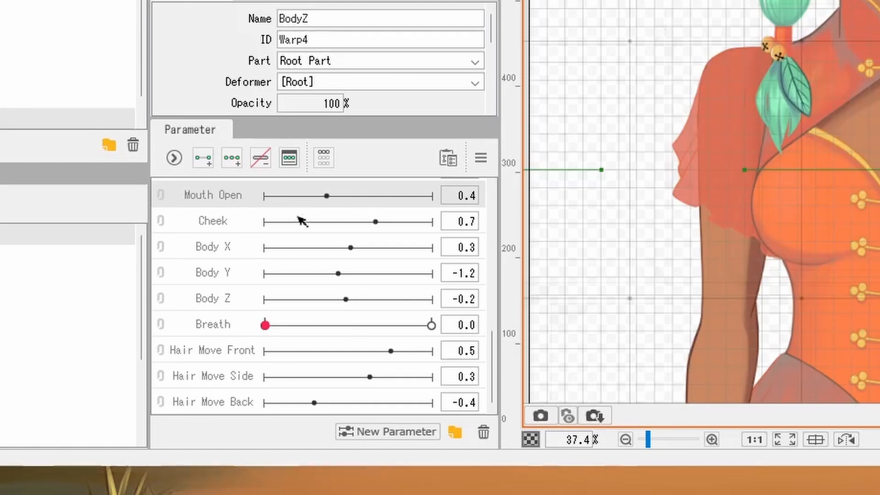
Step: Scroll the Parameter palette to bring Body Z into view
scroll("up", 3)
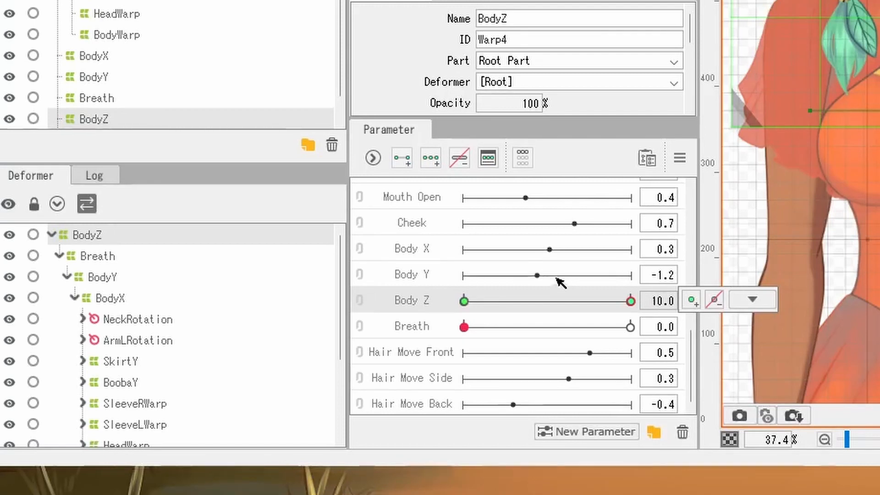
mouse_move(565, 286)
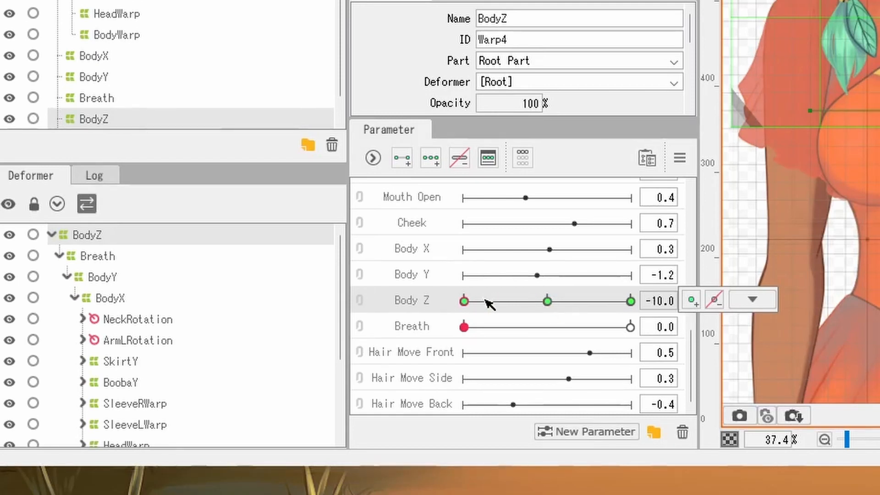
mouse_move(434, 312)
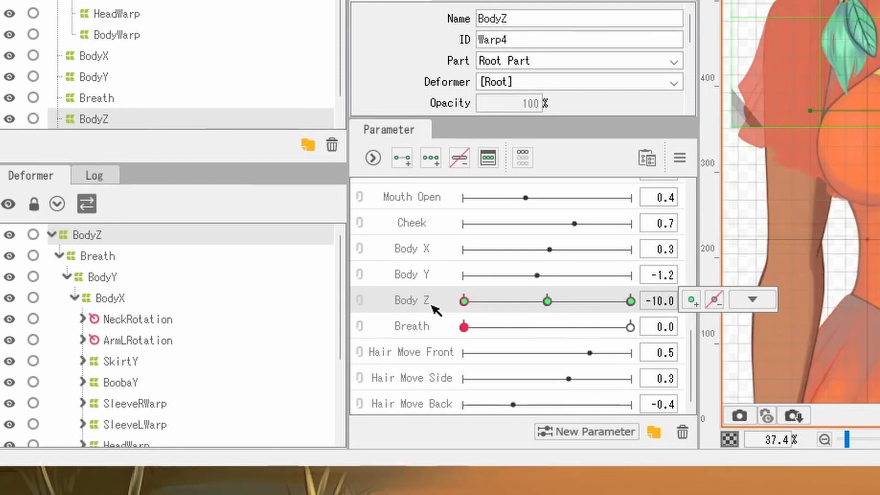
mouse_move(339, 303)
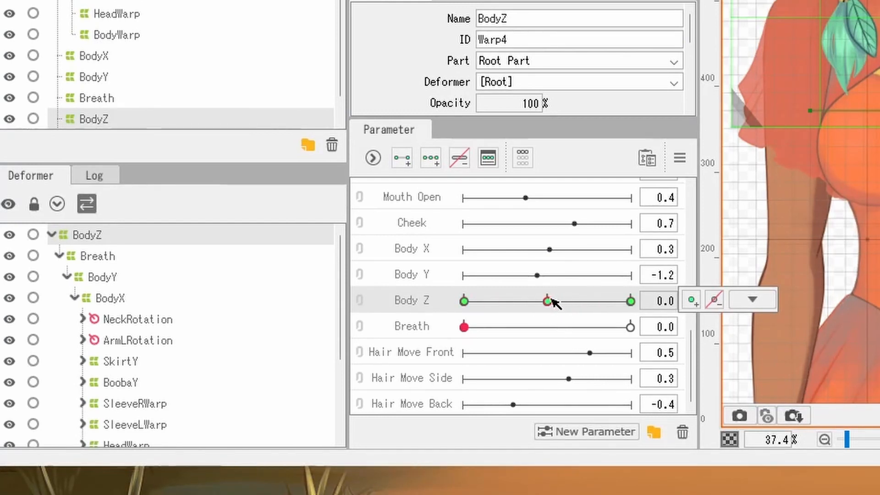
mouse_move(527, 314)
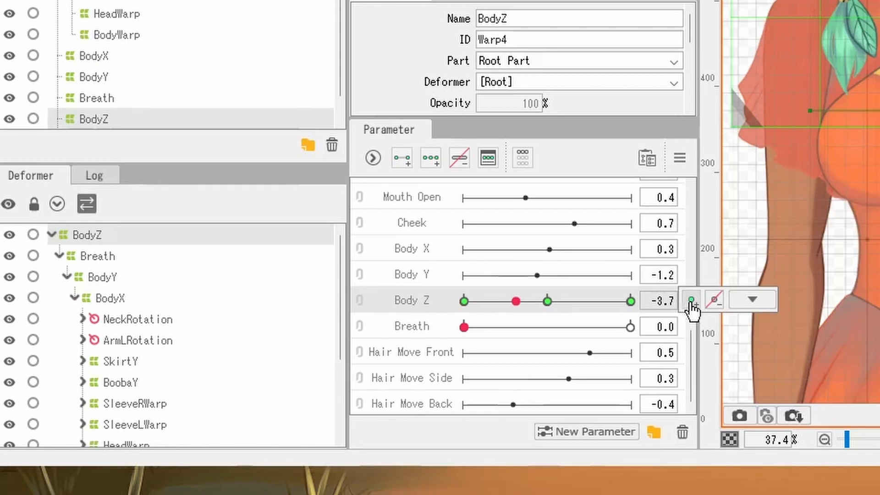
mouse_move(691, 301)
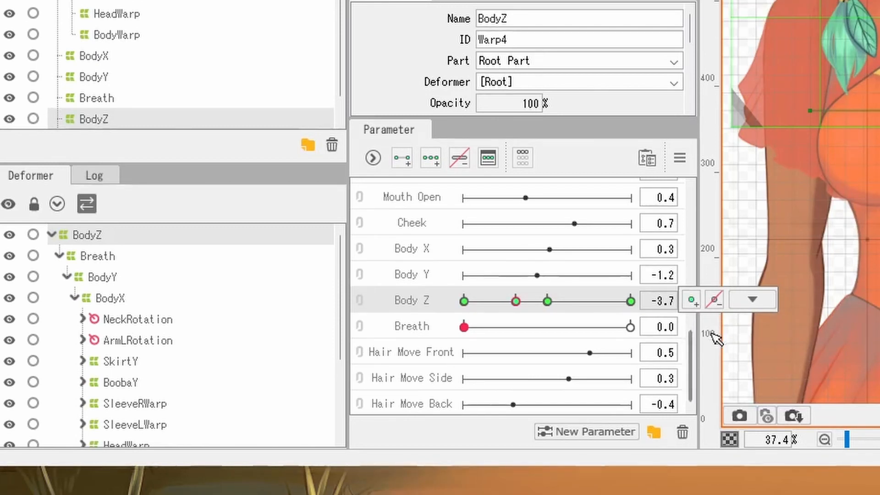
mouse_move(714, 301)
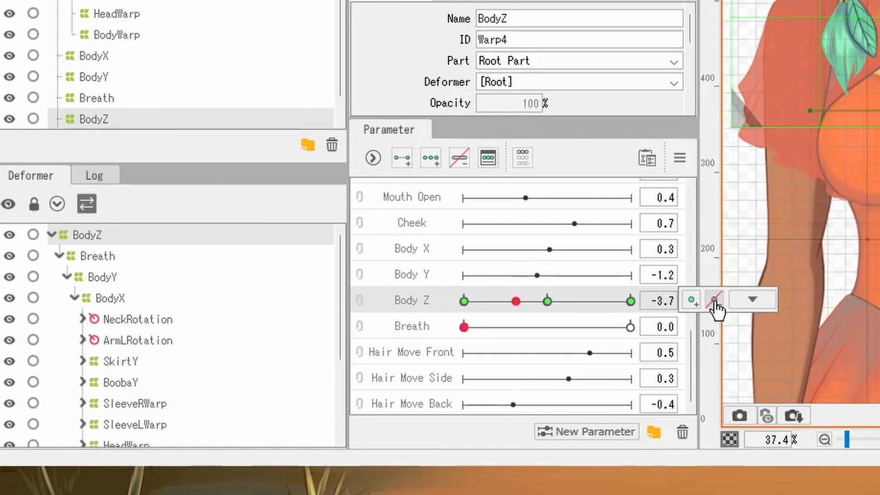
Step: Delete every keyform from the Body Z parameter of the BodyZ deformer
left_click(714, 299)
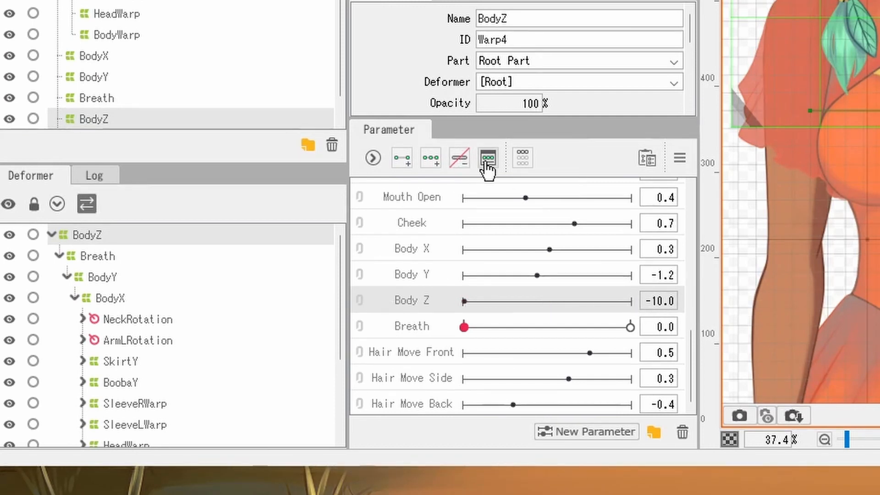
mouse_move(488, 160)
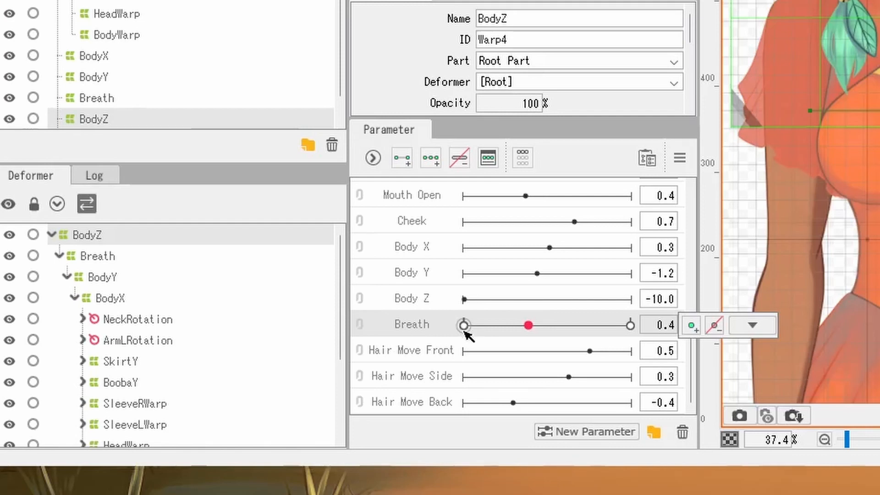
mouse_move(627, 328)
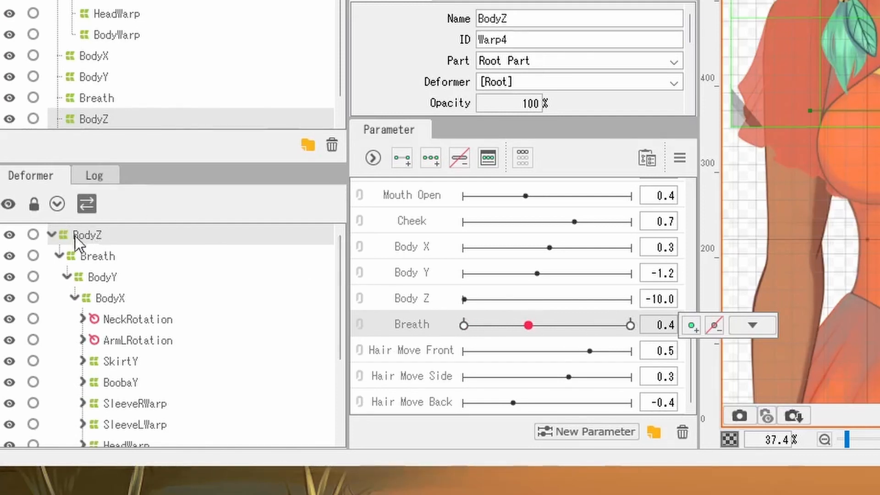
mouse_move(103, 247)
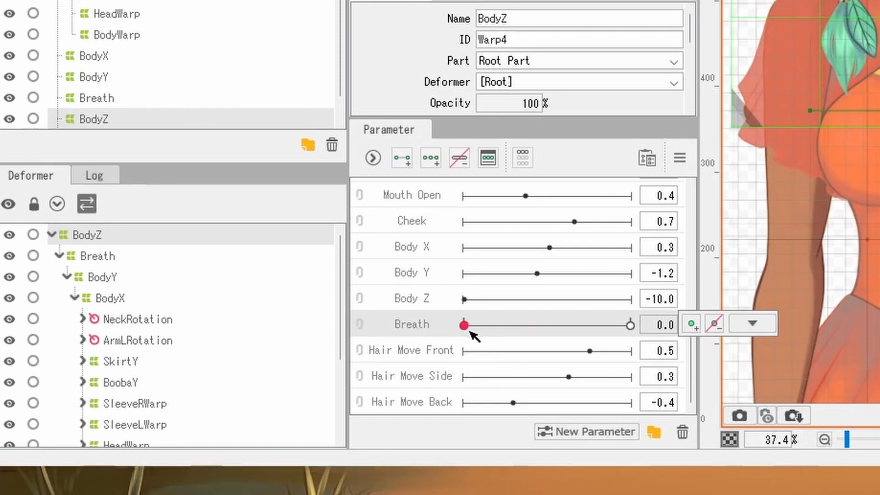
mouse_move(101, 259)
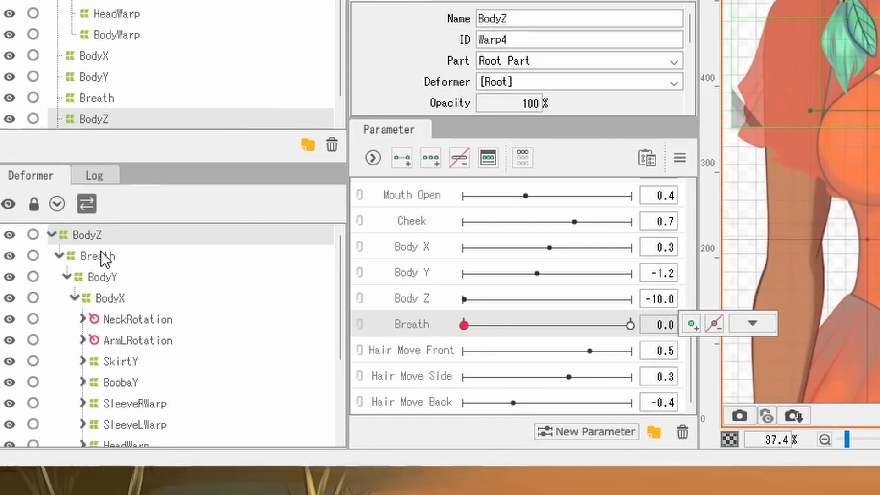
Step: Select the Breath warp deformer, then add BodyZ to the selection to compare keyforms
left_click(96, 256)
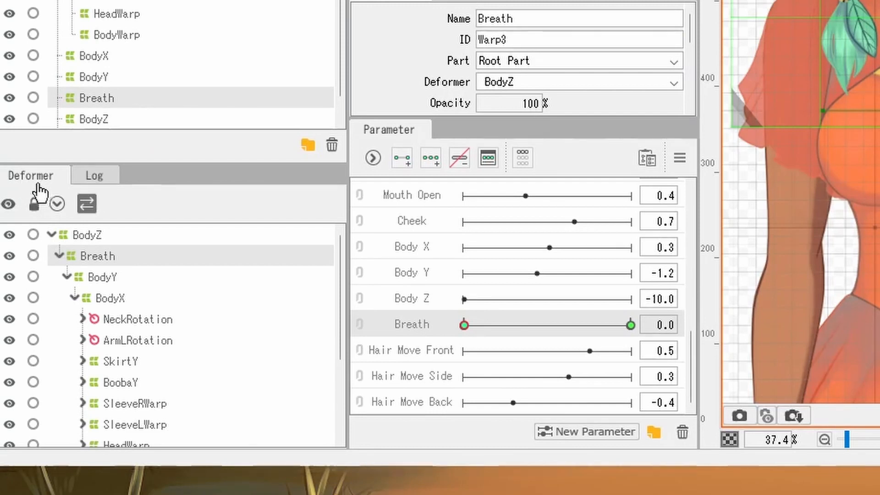
mouse_move(468, 334)
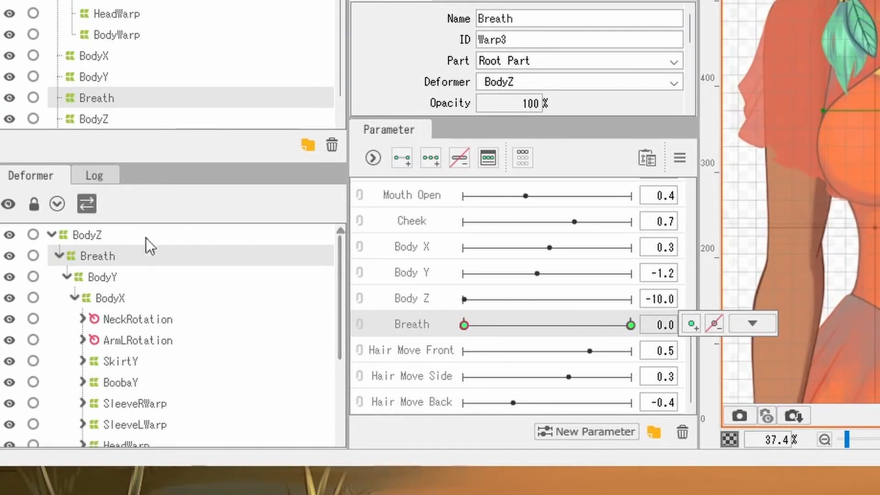
mouse_move(92, 236)
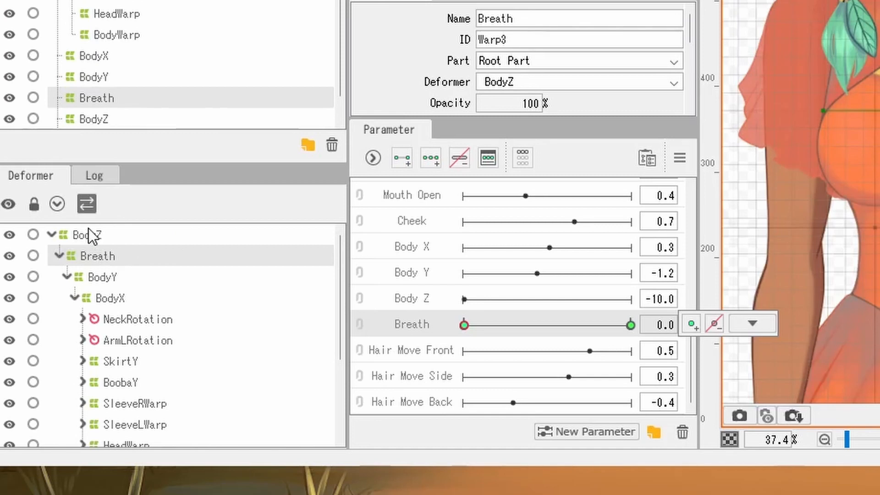
left_click(87, 235)
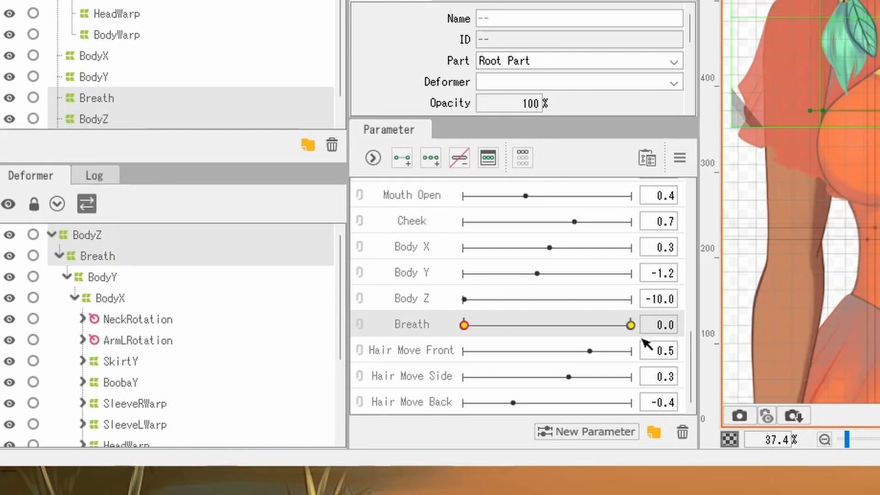
mouse_move(468, 326)
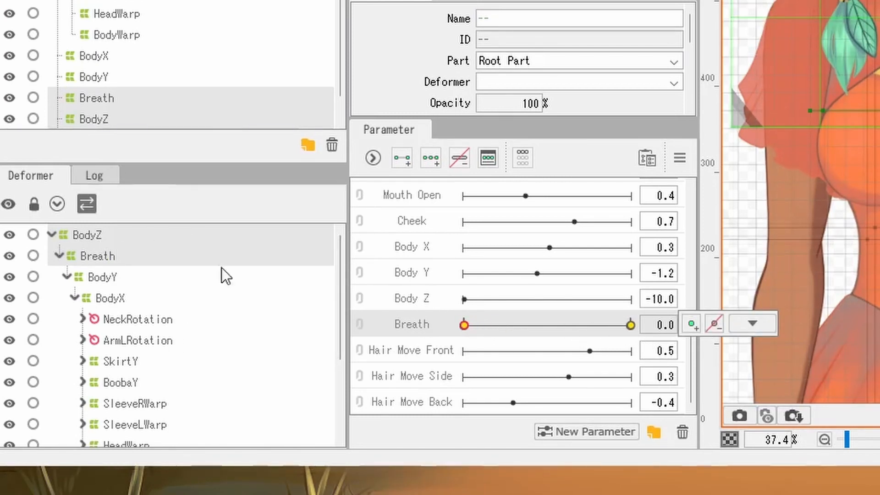
mouse_move(304, 333)
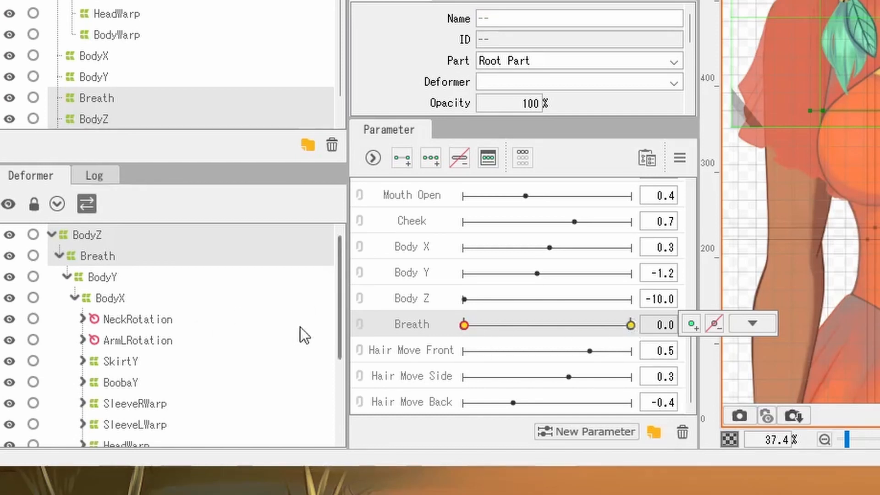
mouse_move(178, 274)
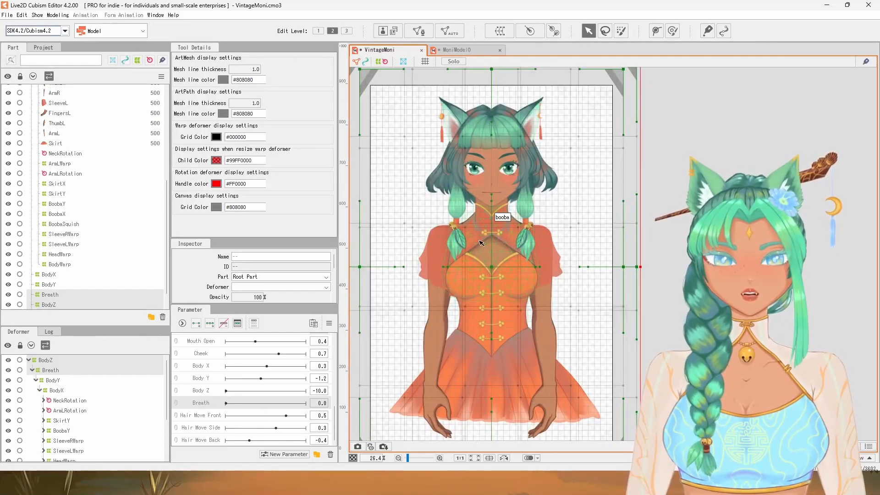
Step: Select only the Breath deformer and add keyforms at both ends of Breath
left_click(50, 369)
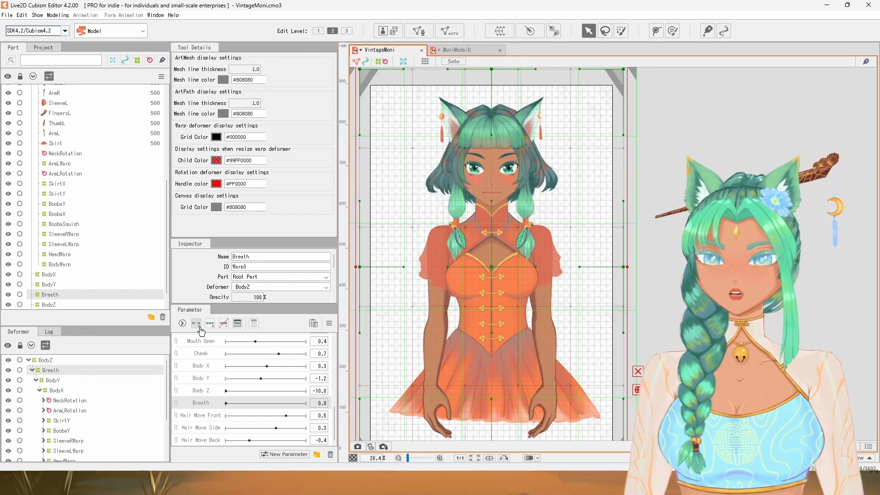
mouse_move(196, 326)
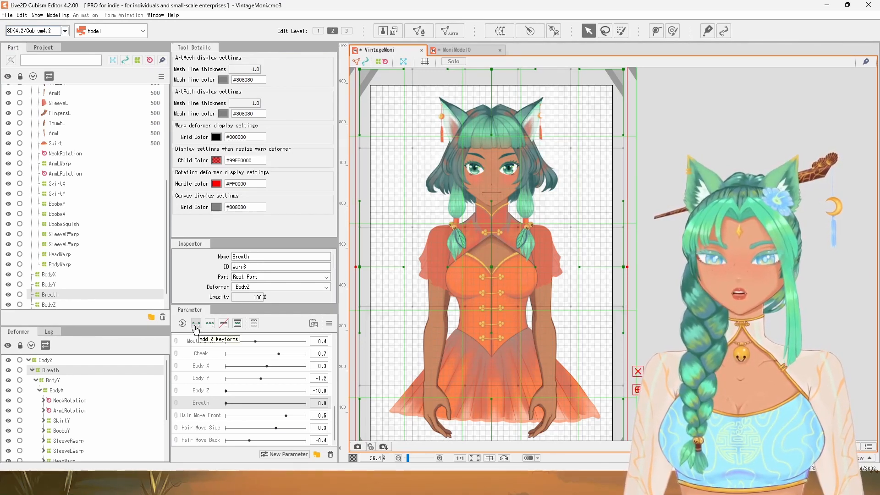
left_click(195, 324)
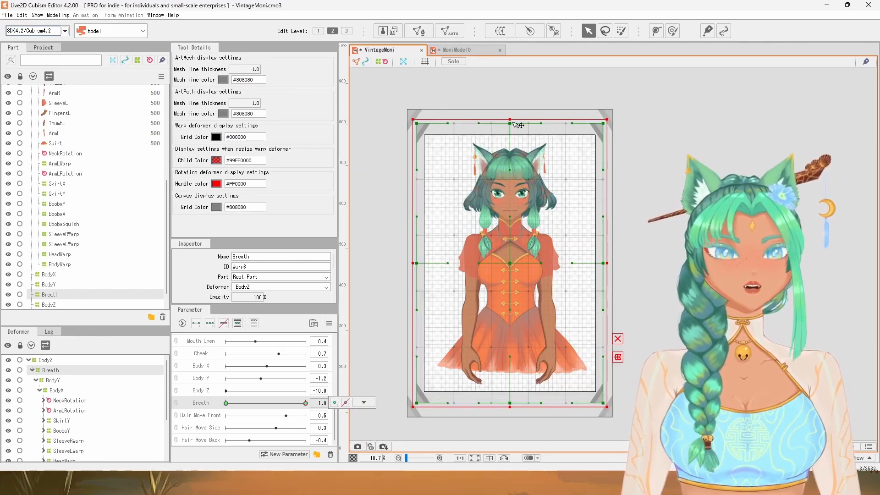
scroll("down", 3)
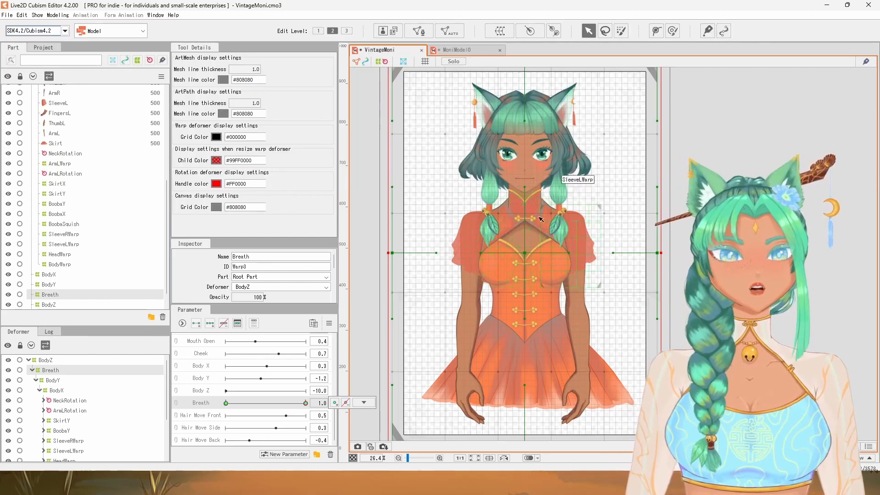
mouse_move(555, 212)
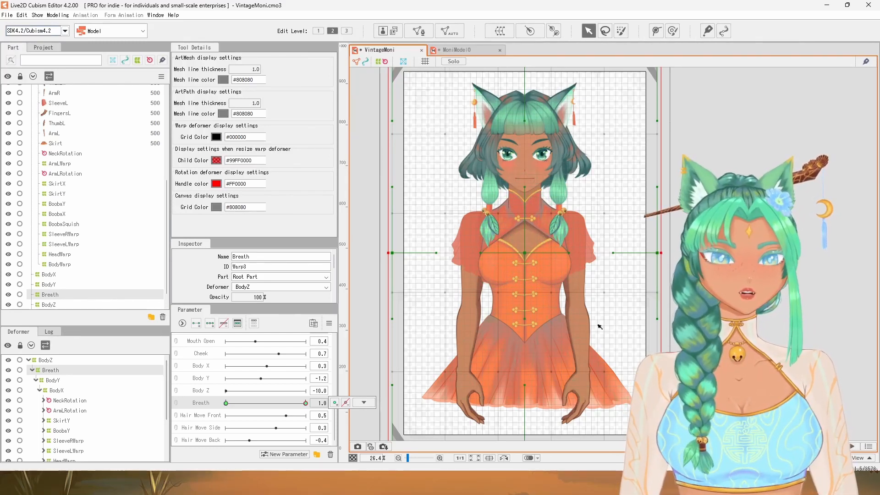
left_click(364, 403)
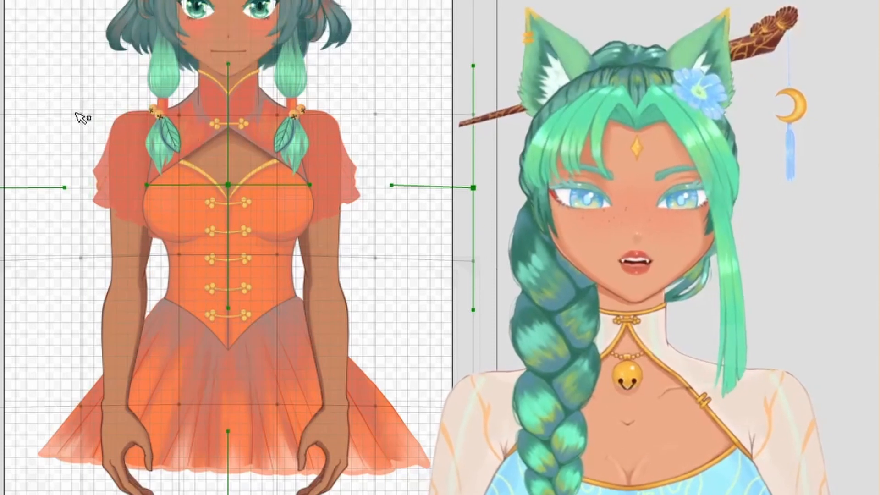
mouse_move(122, 134)
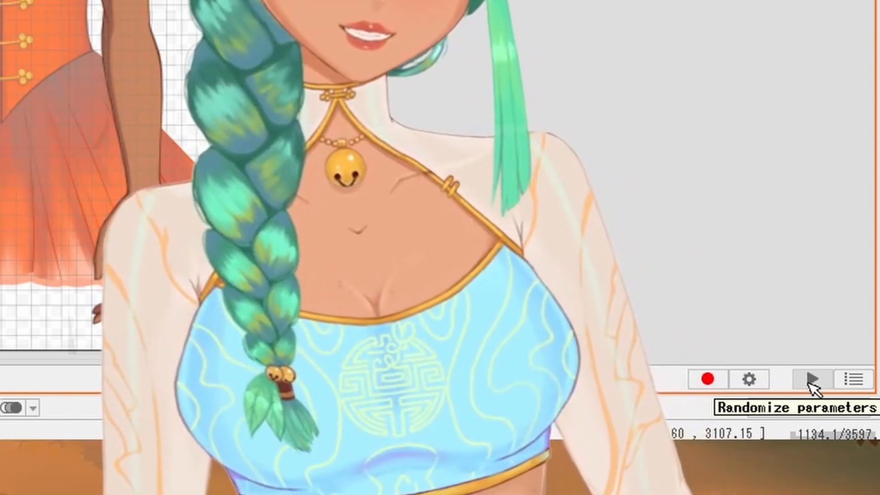
Step: Randomize every parameter value to test the breathing motion
left_click(826, 379)
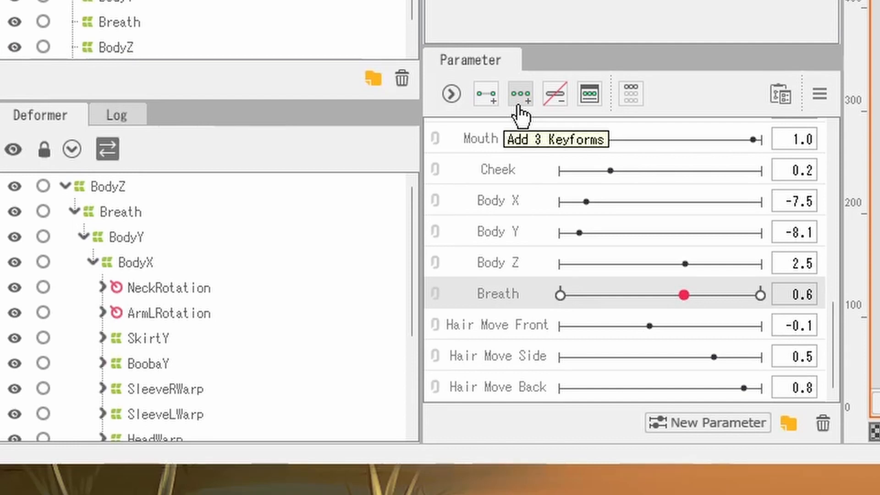
mouse_move(555, 94)
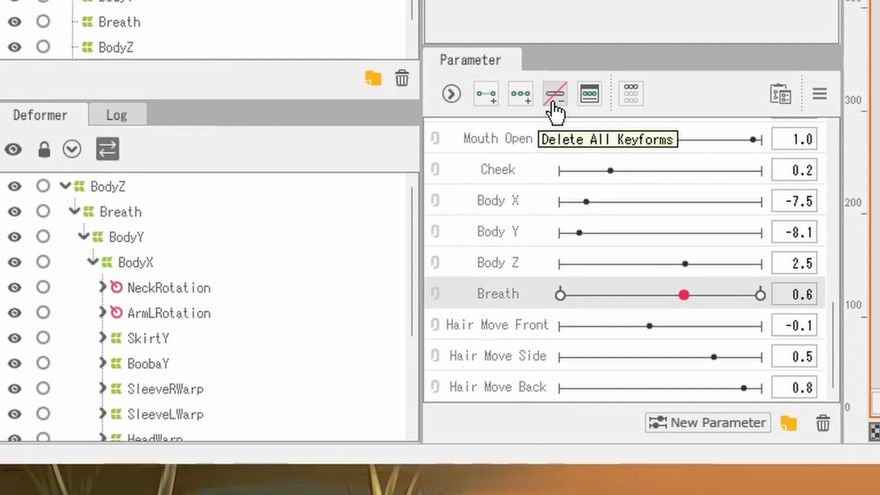
mouse_move(561, 116)
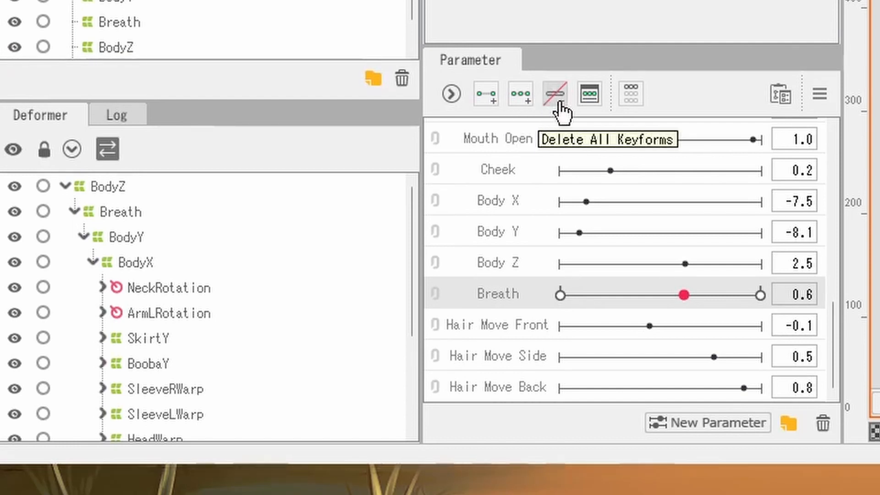
mouse_move(576, 135)
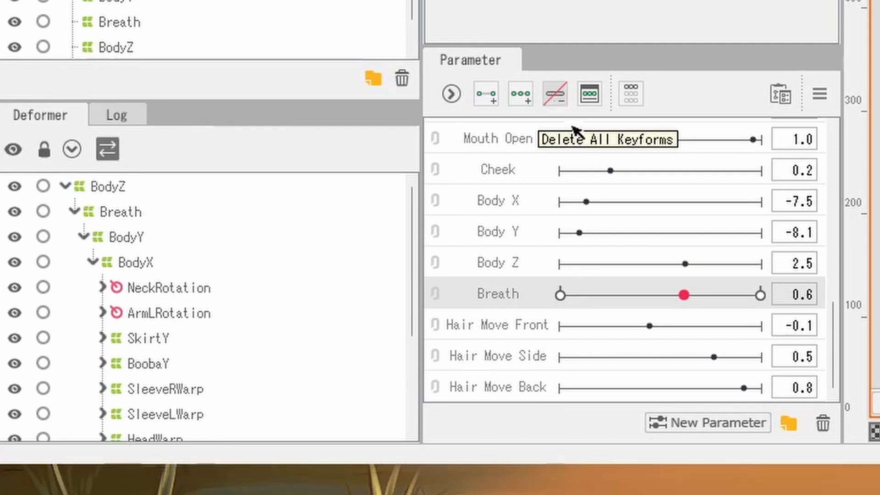
mouse_move(590, 93)
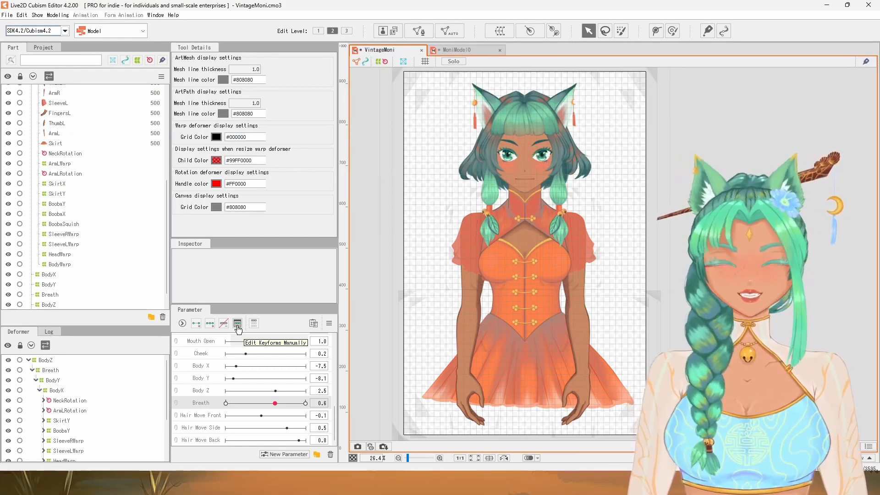
Step: Add a Breath keyform at 0.75 in the Keyform edit dialog and confirm with OK
left_click(237, 323)
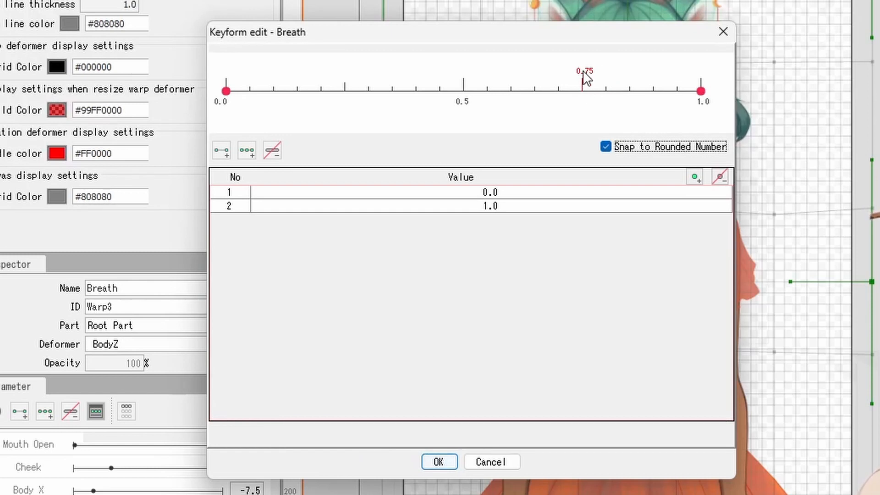
left_click(584, 90)
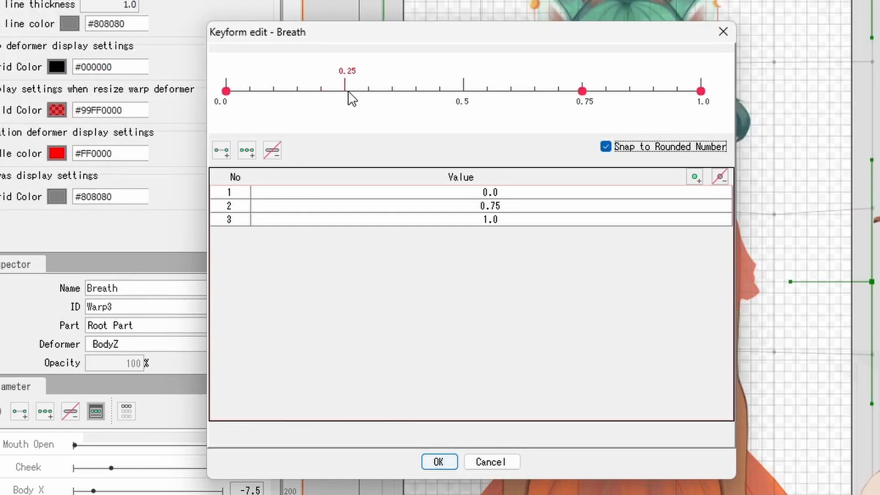
left_click_drag(349, 90, 275, 90)
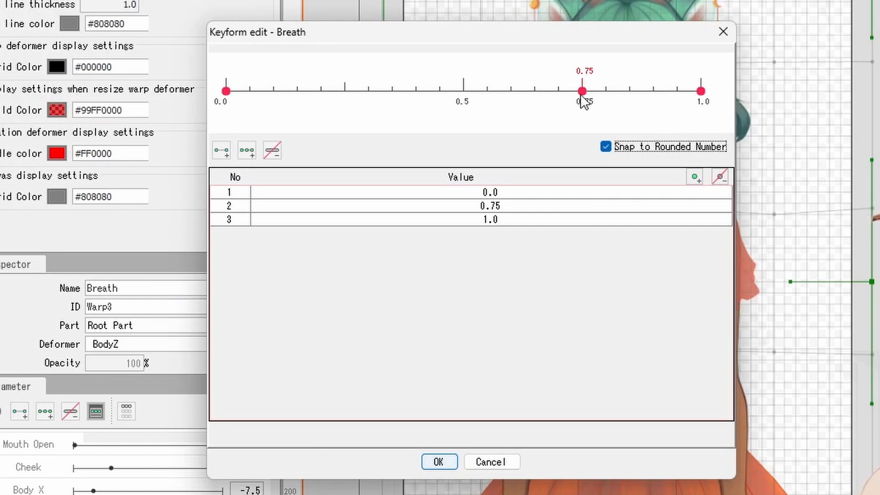
left_click(439, 461)
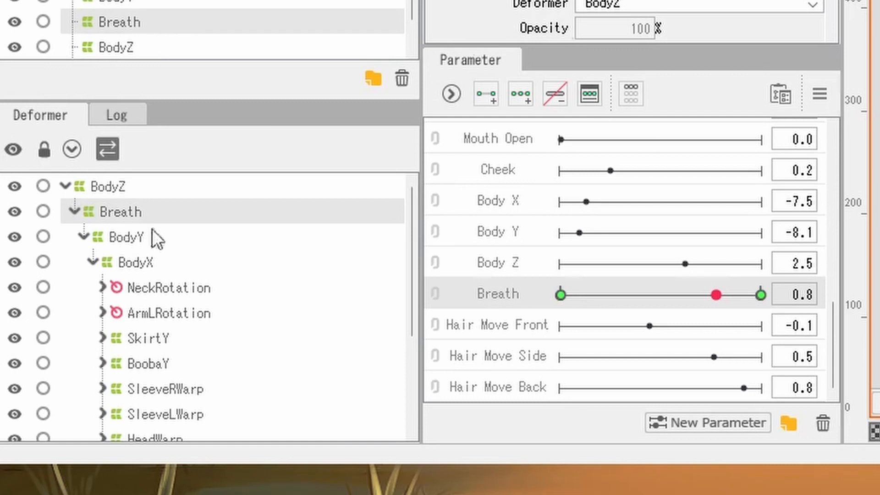
mouse_move(132, 219)
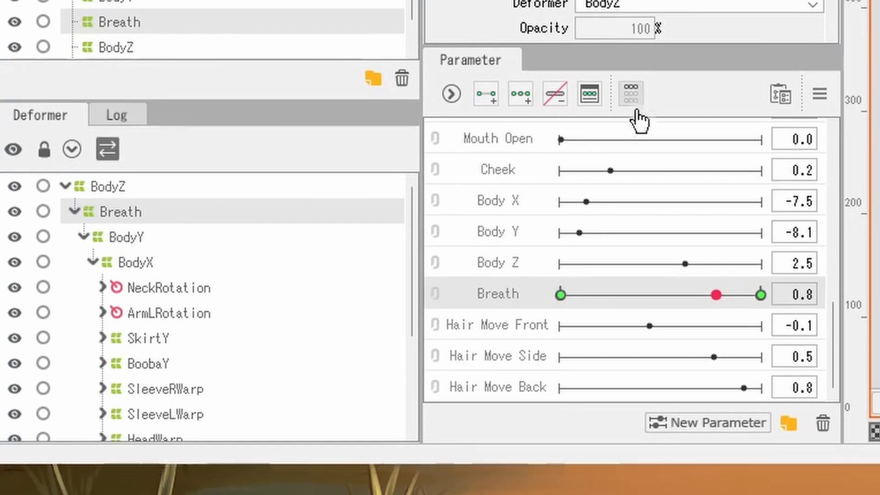
mouse_move(539, 238)
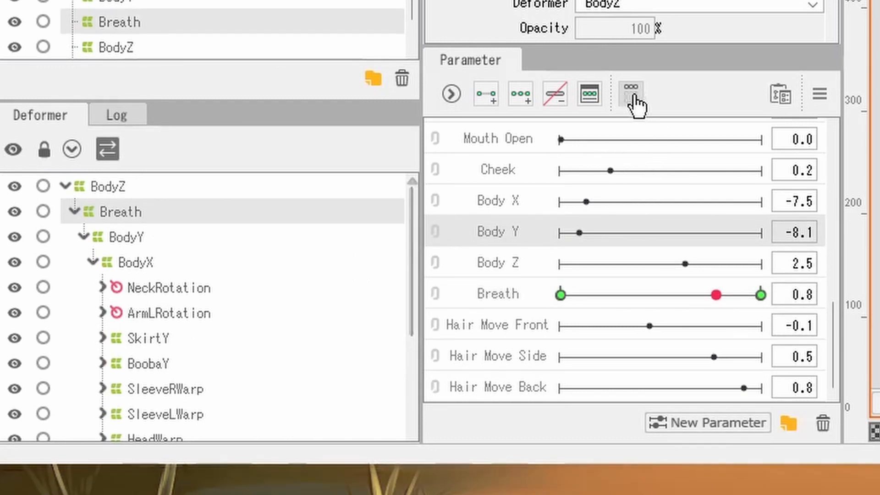
Step: Filter the parameter list to show only parameters keyed on the Breath deformer
left_click(631, 94)
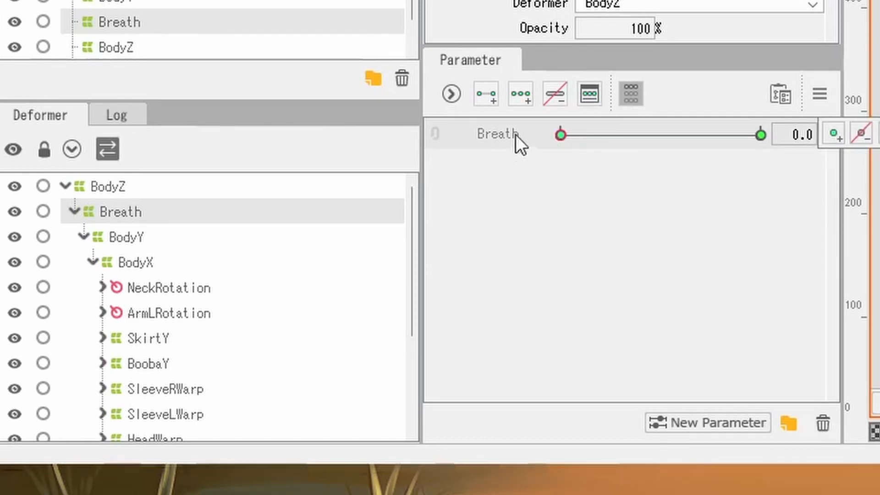
mouse_move(623, 227)
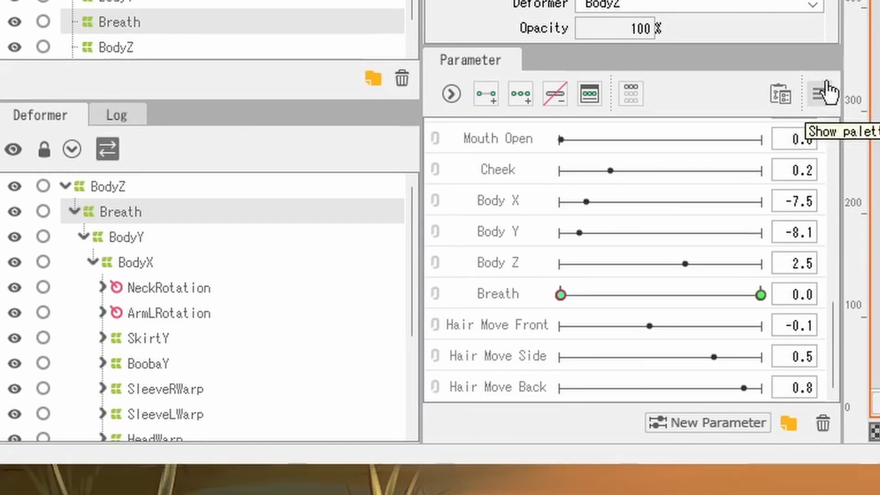
mouse_move(803, 76)
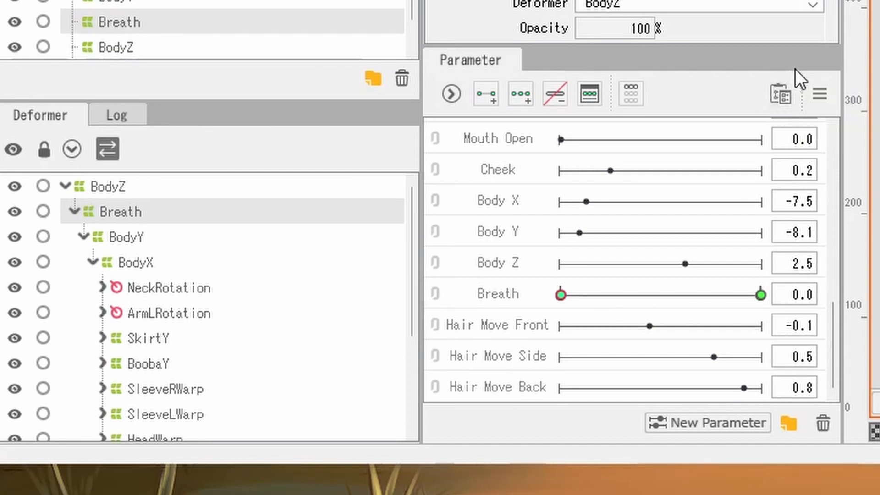
mouse_move(758, 407)
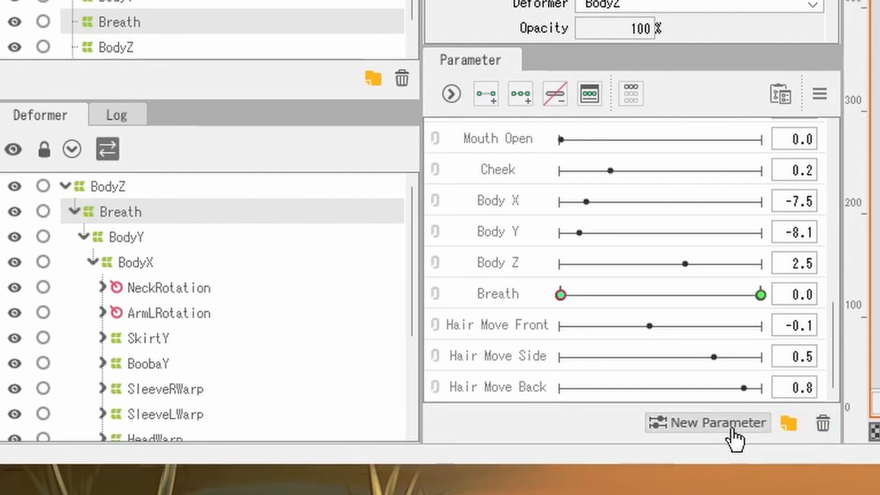
mouse_move(789, 423)
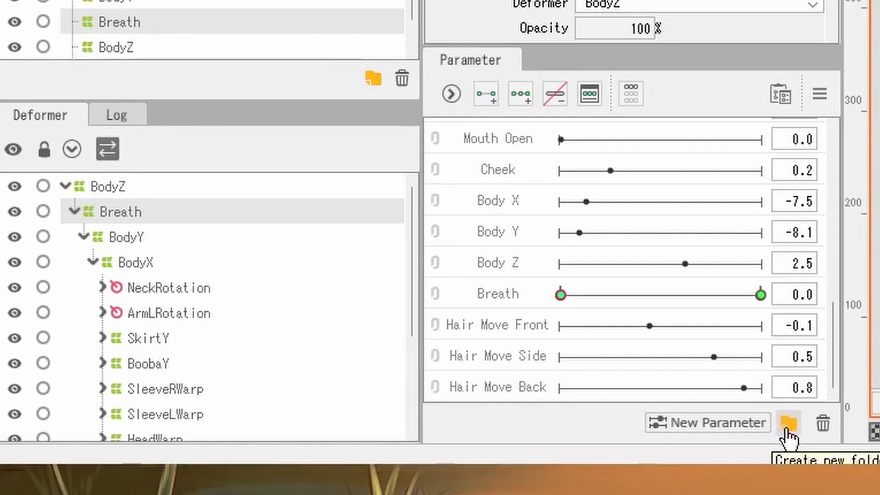
mouse_move(823, 424)
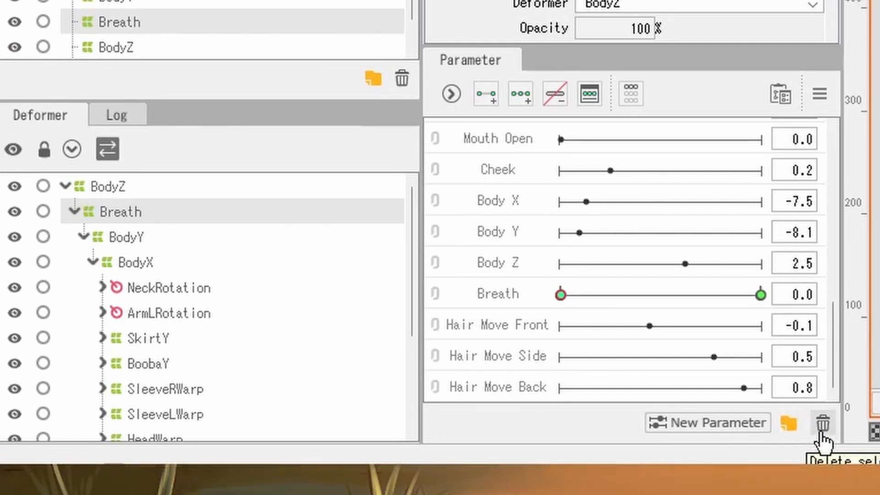
mouse_move(817, 446)
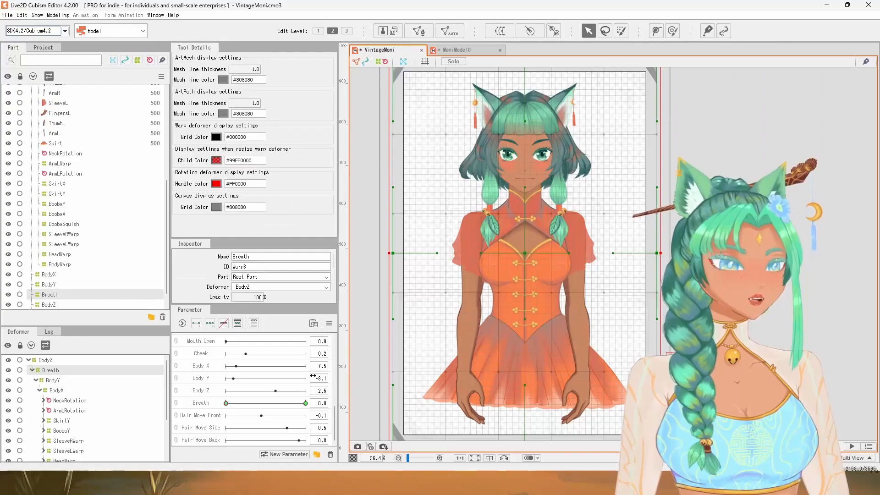
mouse_move(320, 378)
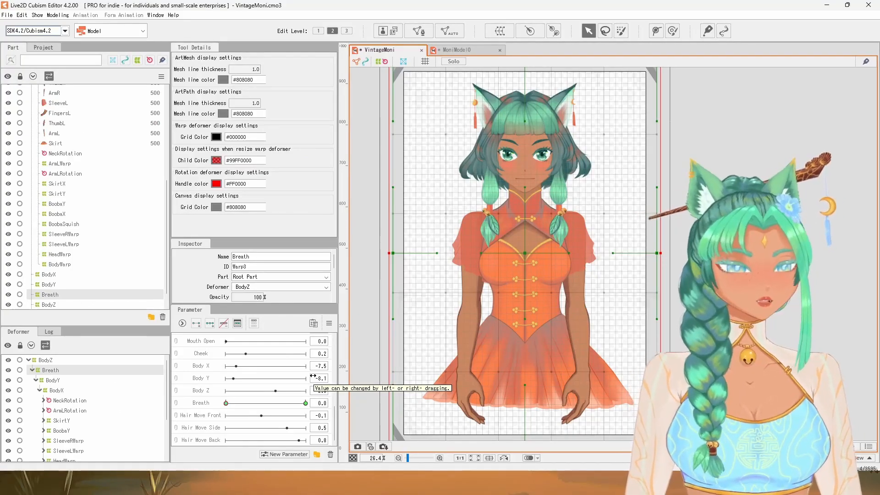